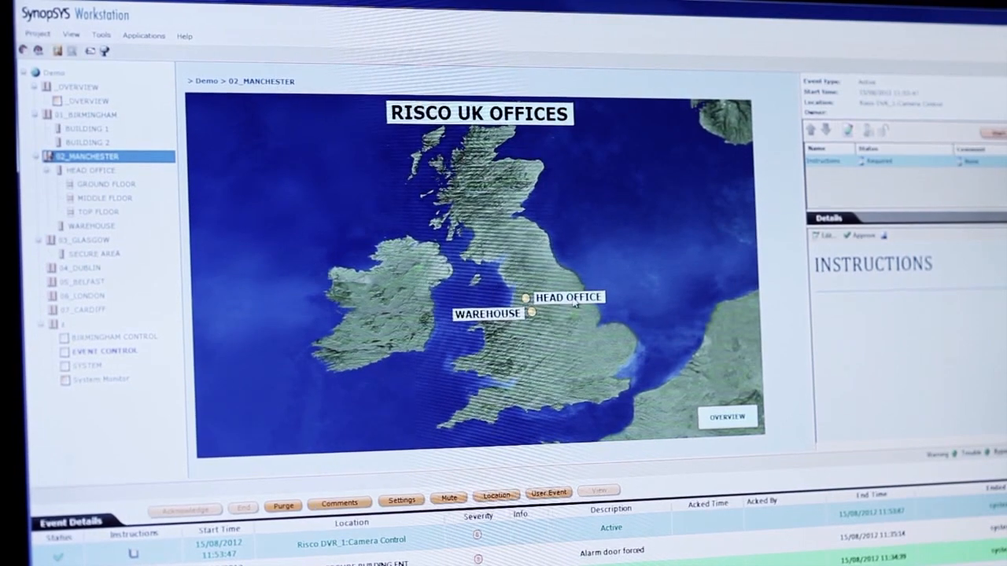
# Bring up the intruder alarm event's numbered response instructions in the Details pane.
pyautogui.click(91, 170)
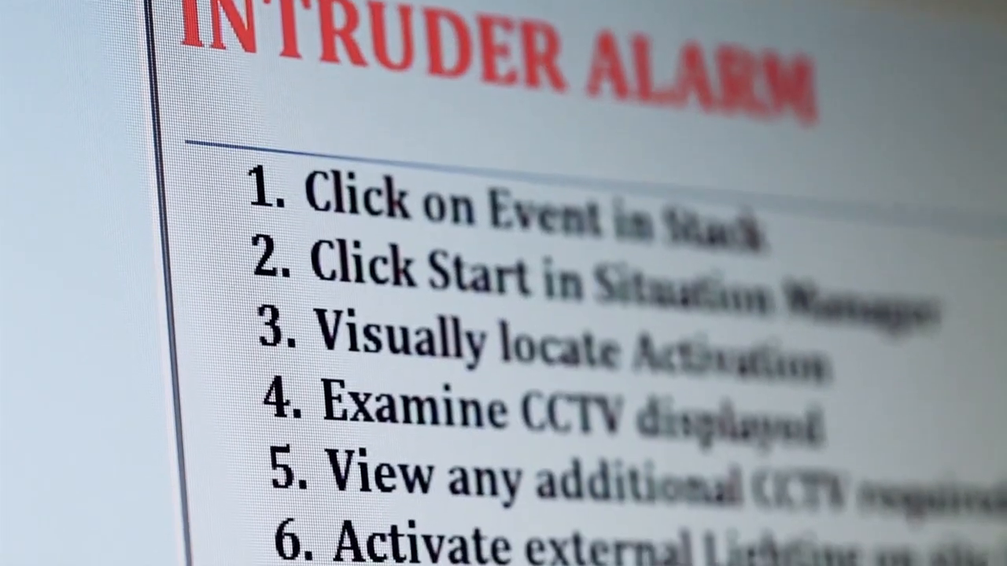
# Approve the Instructions task as Done, leaving Device Action and Phonebook Required.
pyautogui.scroll(-3)
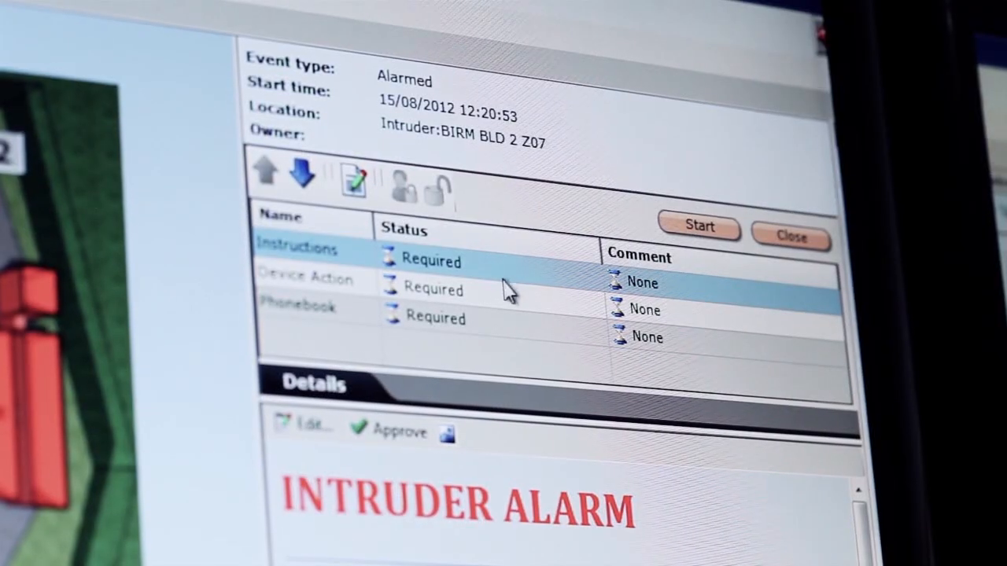
pyautogui.click(397, 434)
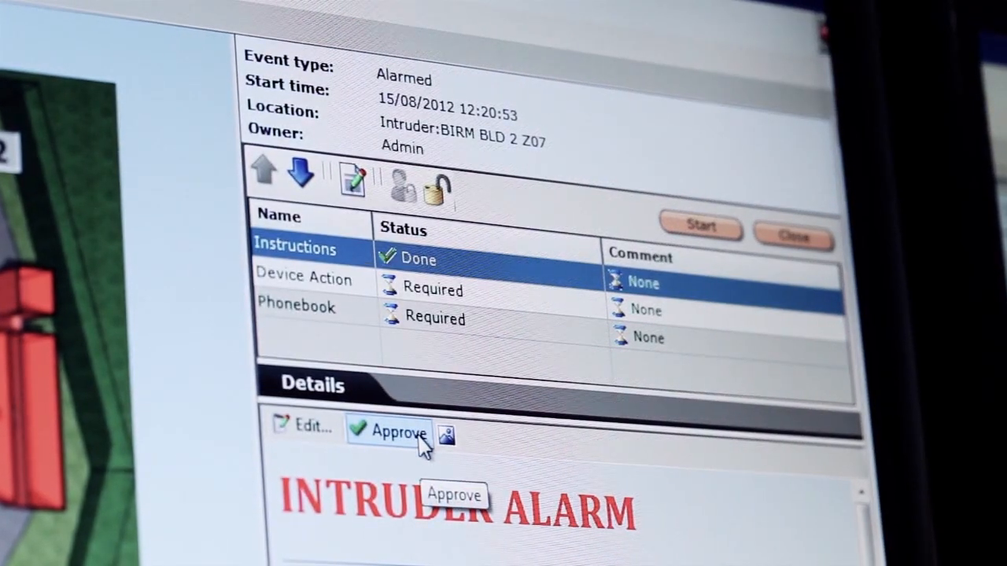